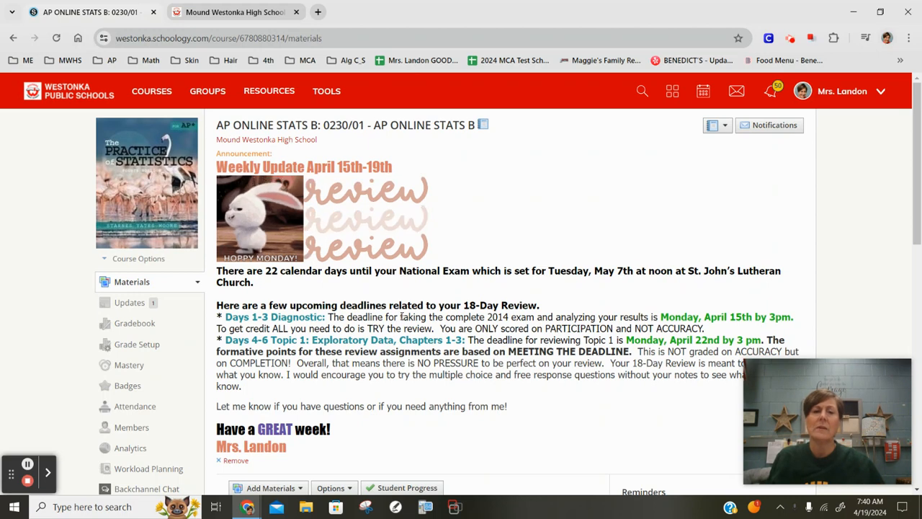
Scroll past the Weekly Update announcement to the course materials list
scroll("down", 3)
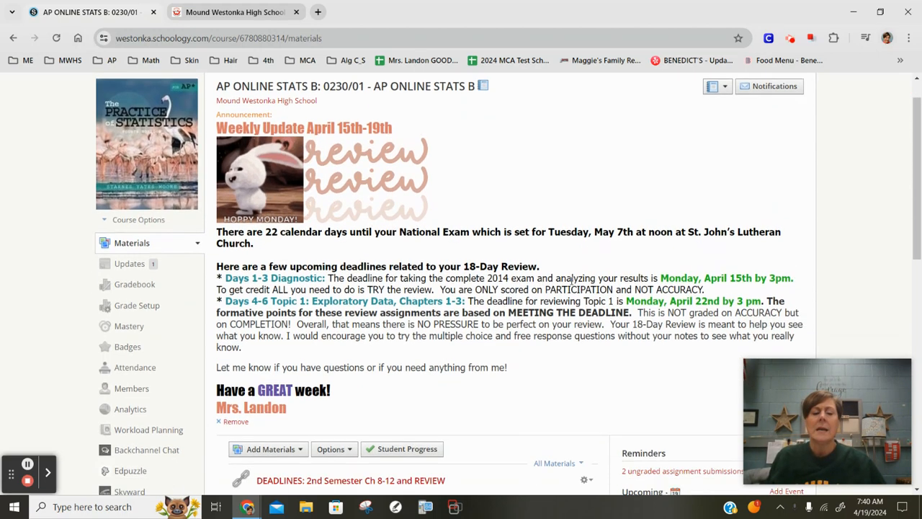
scroll("down", 3)
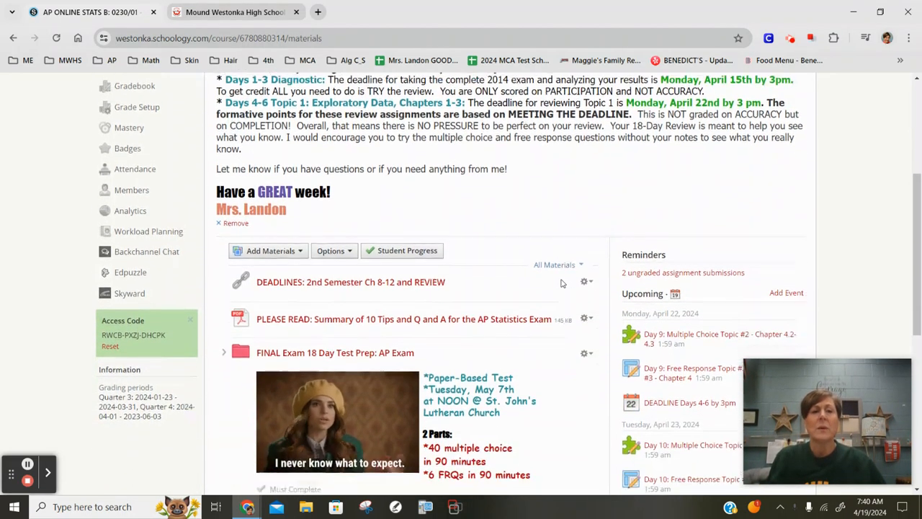
scroll("down", 3)
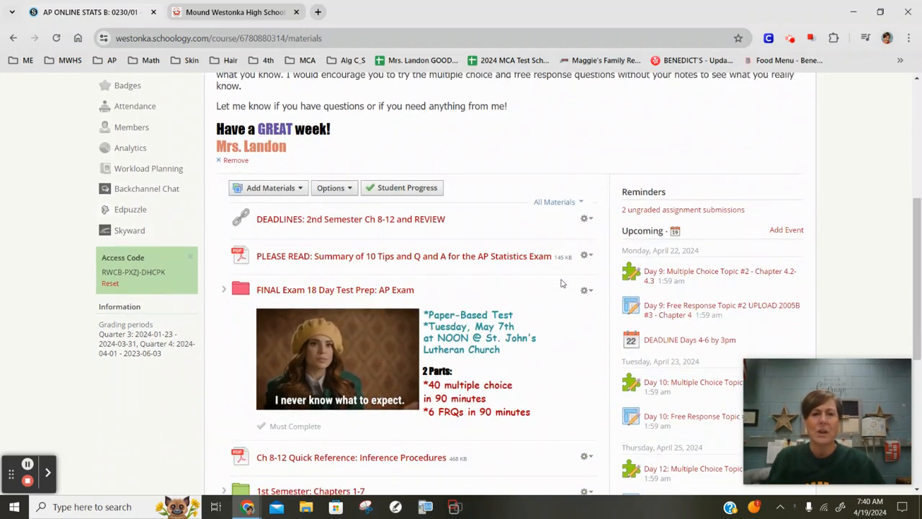
scroll("down", 3)
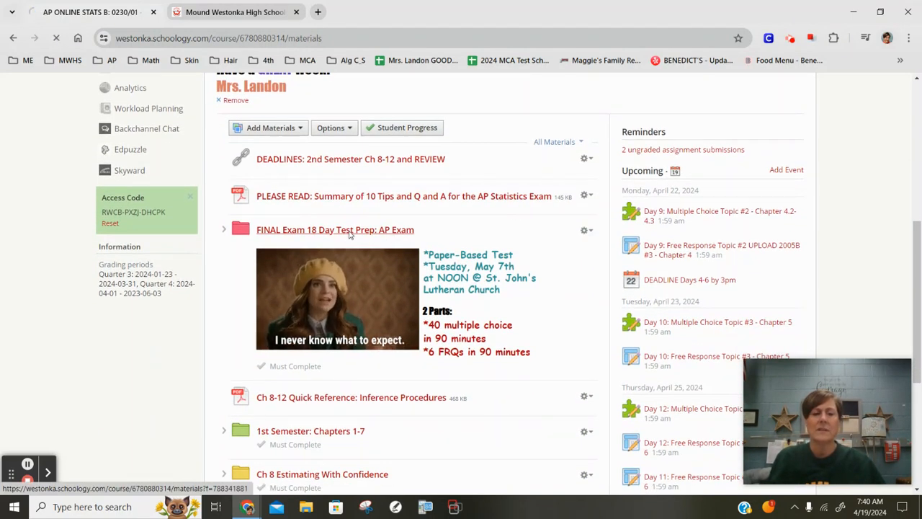
Open FINAL Exam 18 Day Test Prep, then its Ch 1-12 General RESOURCES subfolder
left_click(336, 229)
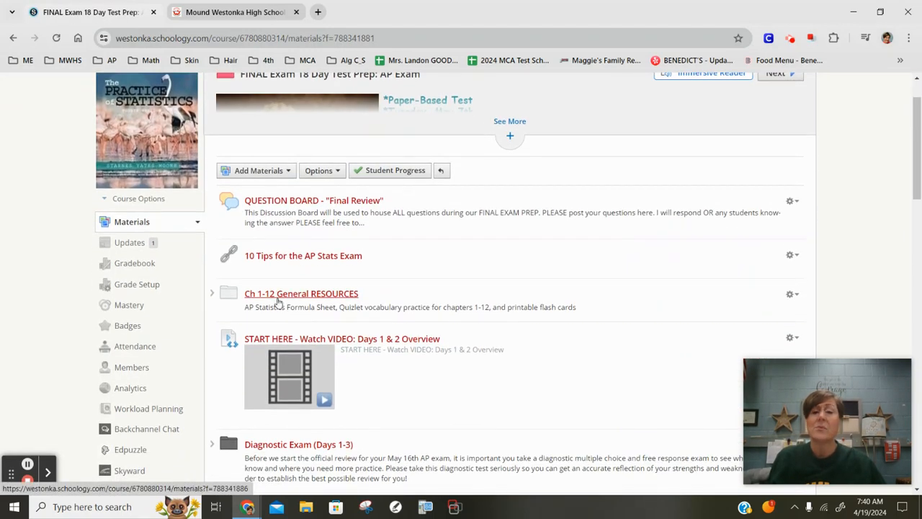
left_click(301, 293)
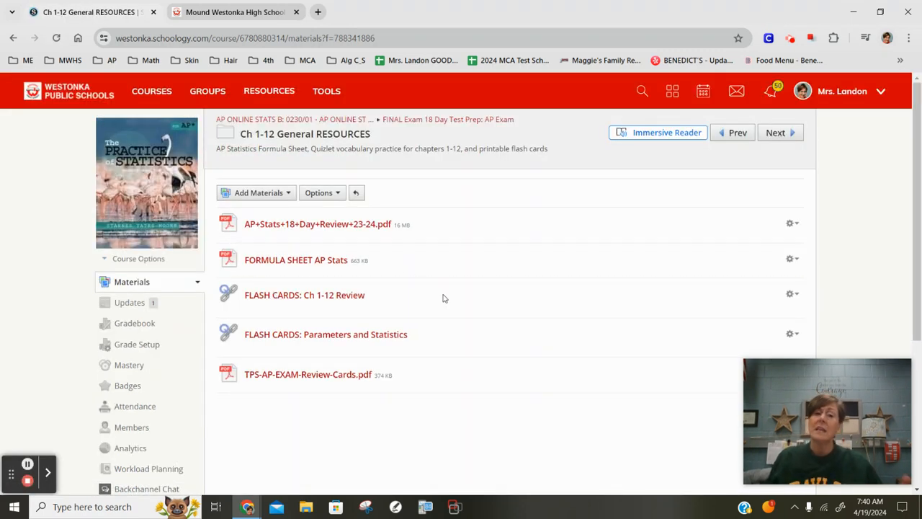
mouse_move(287, 301)
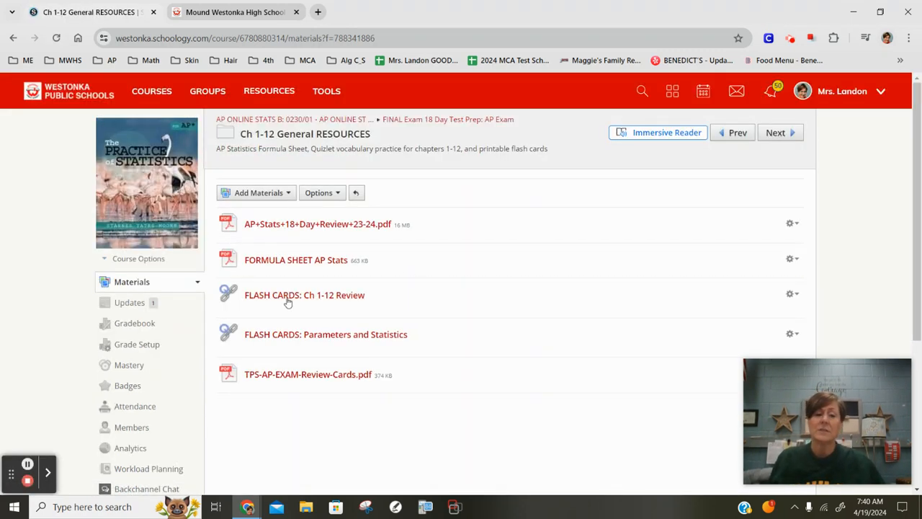
mouse_move(288, 302)
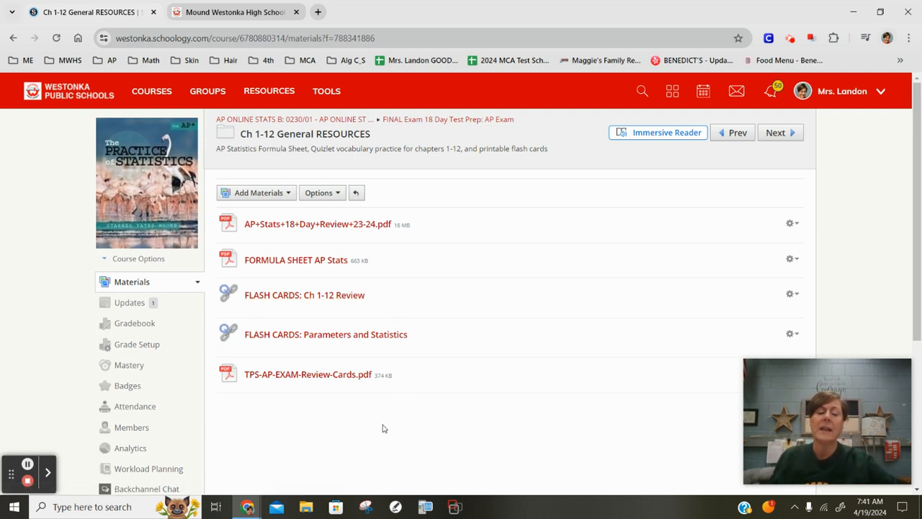
mouse_move(346, 383)
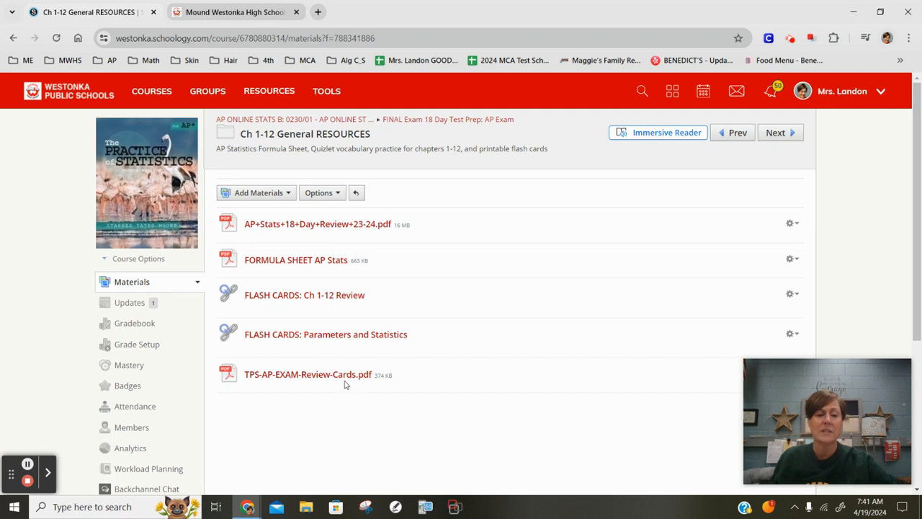
mouse_move(280, 382)
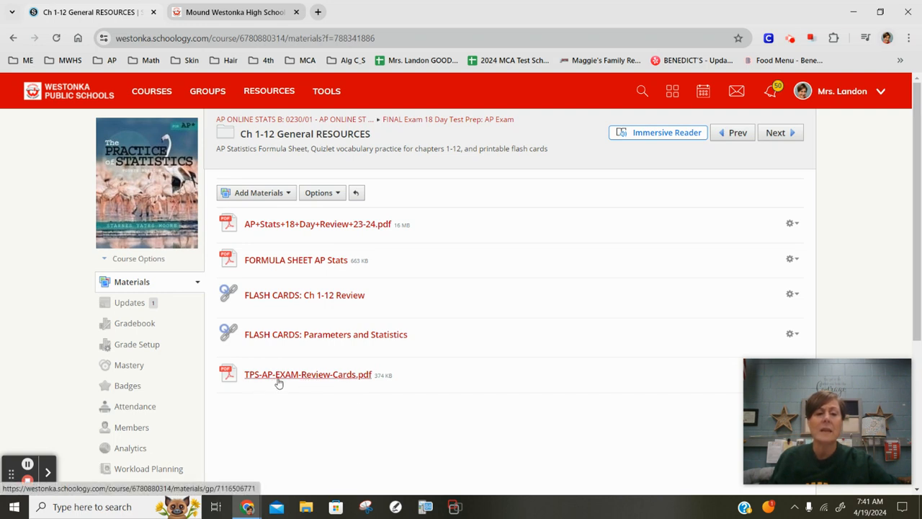
Open TPS-AP-EXAM-Review-Cards.pdf and scroll through the review cards
left_click(309, 374)
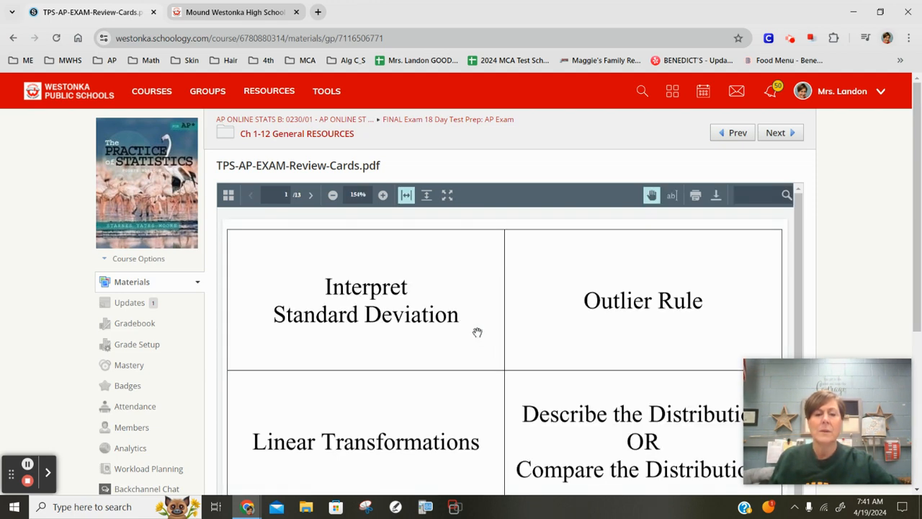
scroll("down", 3)
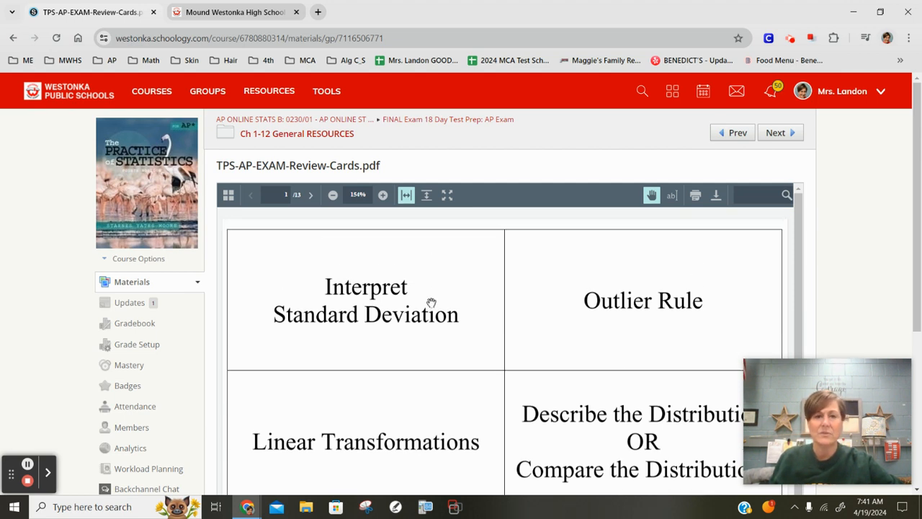
mouse_move(278, 133)
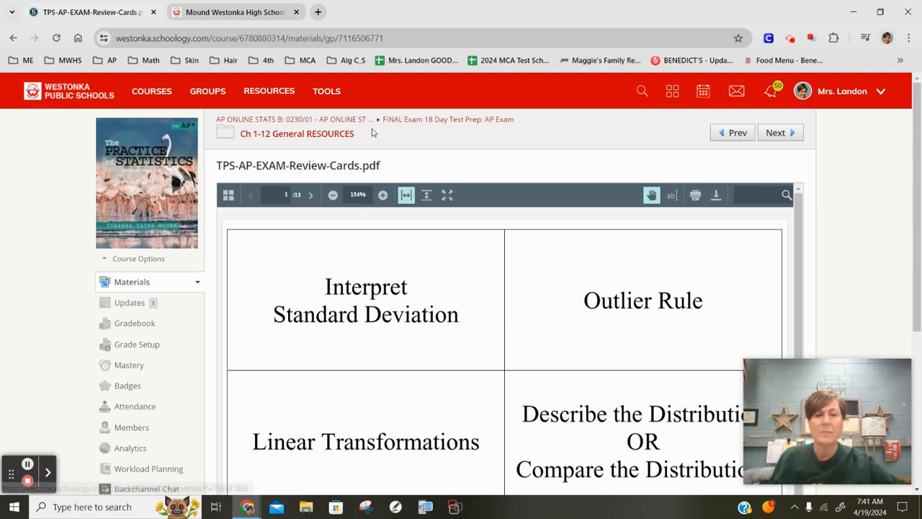
mouse_move(413, 124)
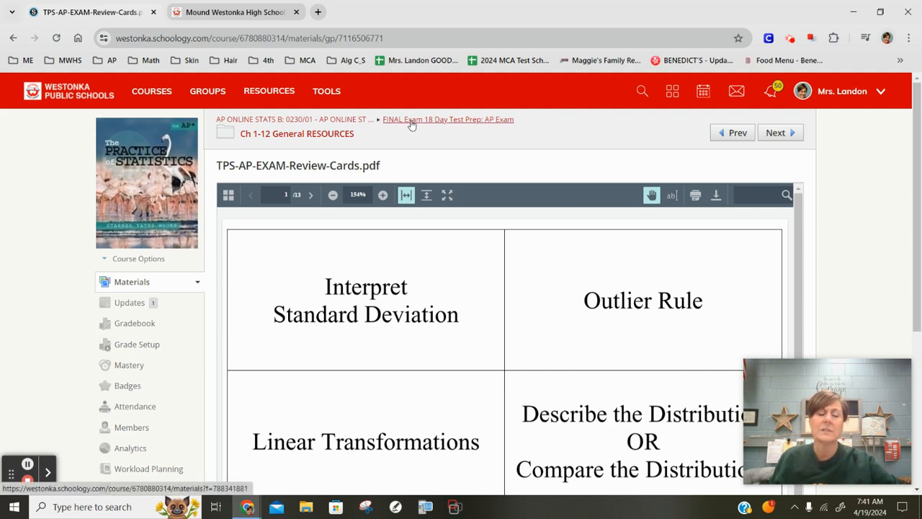
Go back to the test prep folder and scroll through topic deadlines to MORE Practice
left_click(447, 119)
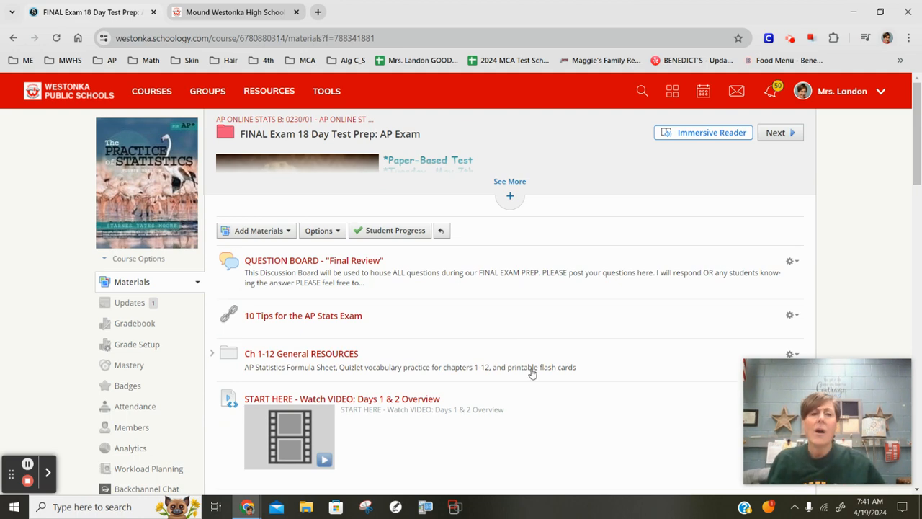
scroll("down", 3)
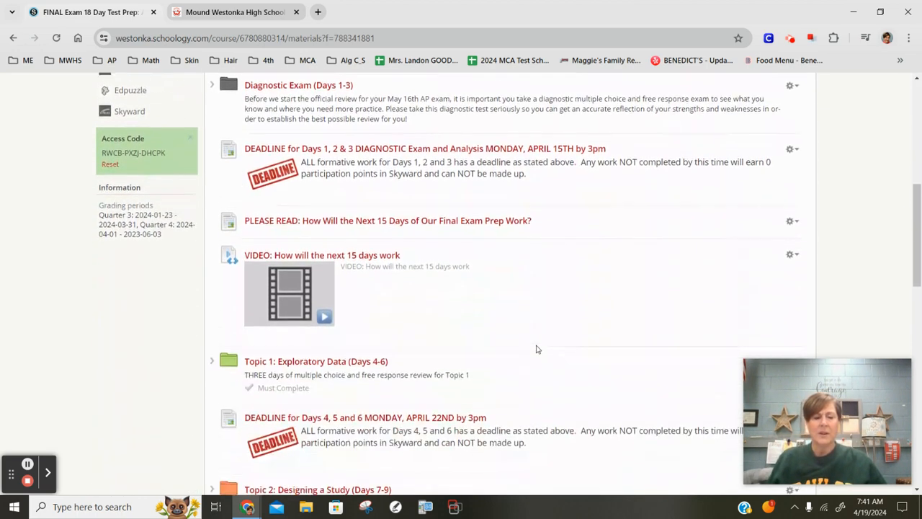
scroll("down", 3)
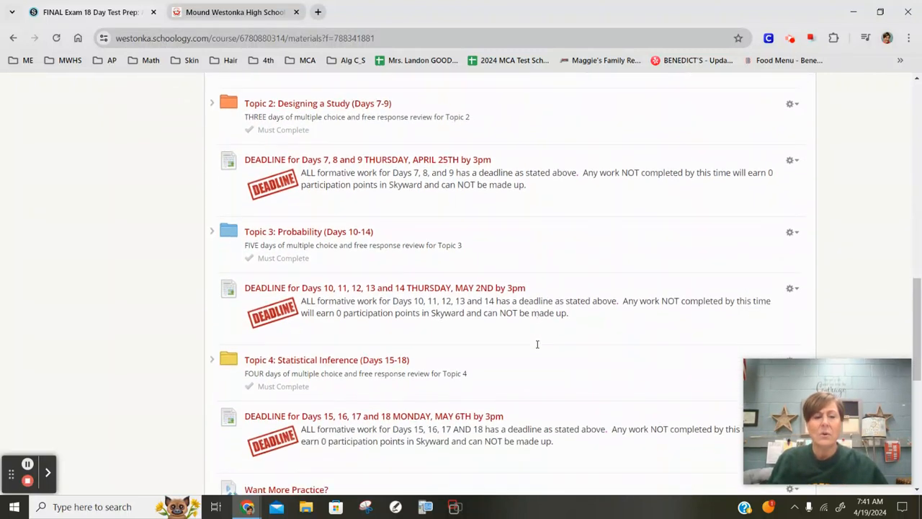
scroll("down", 3)
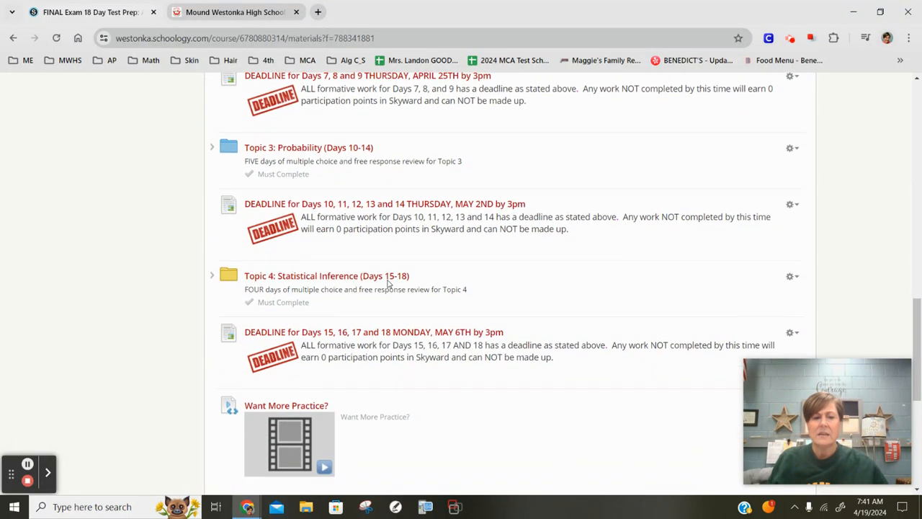
scroll("down", 3)
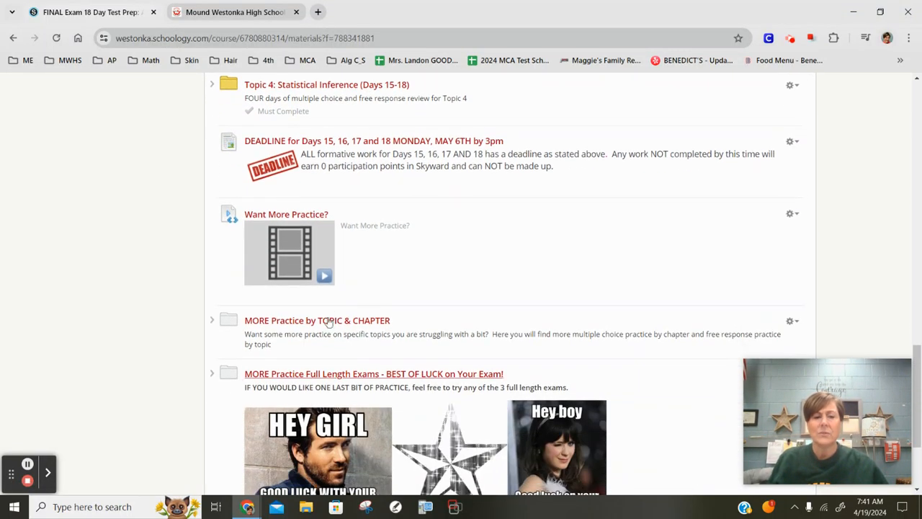
scroll("down", 3)
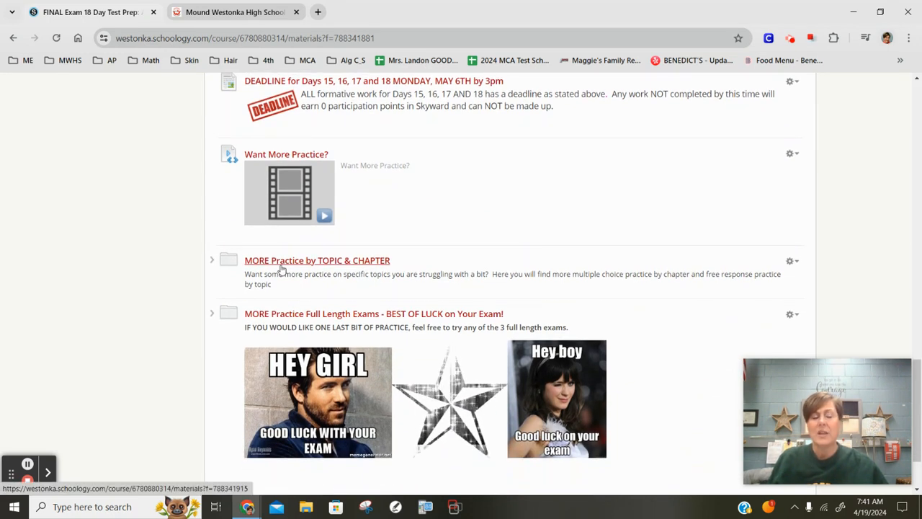
left_click(316, 260)
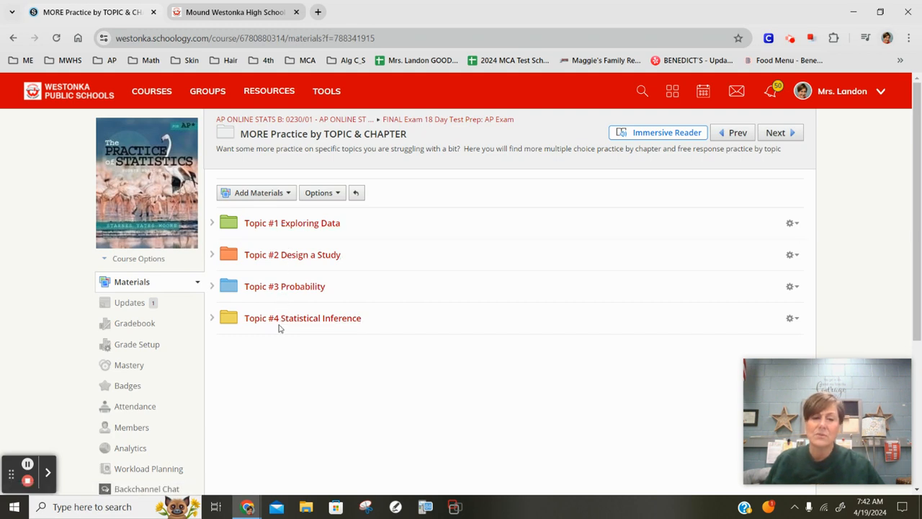
mouse_move(275, 287)
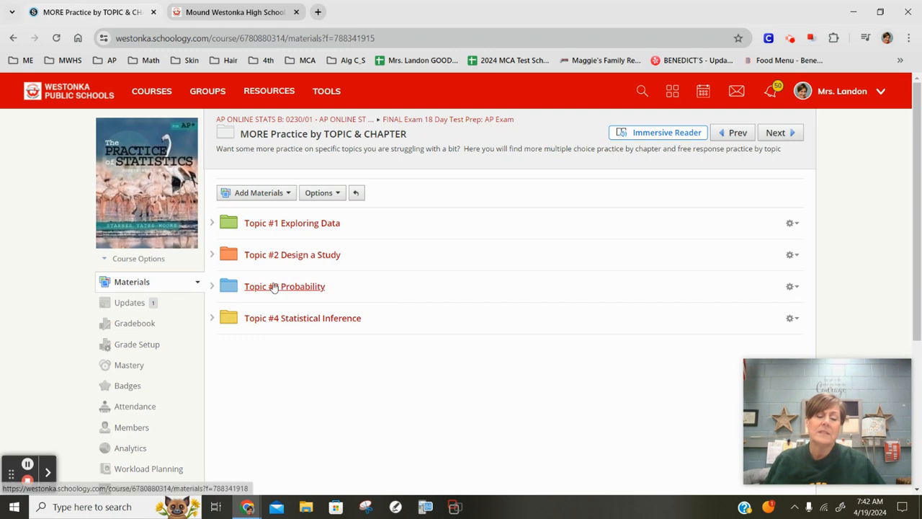
left_click(284, 286)
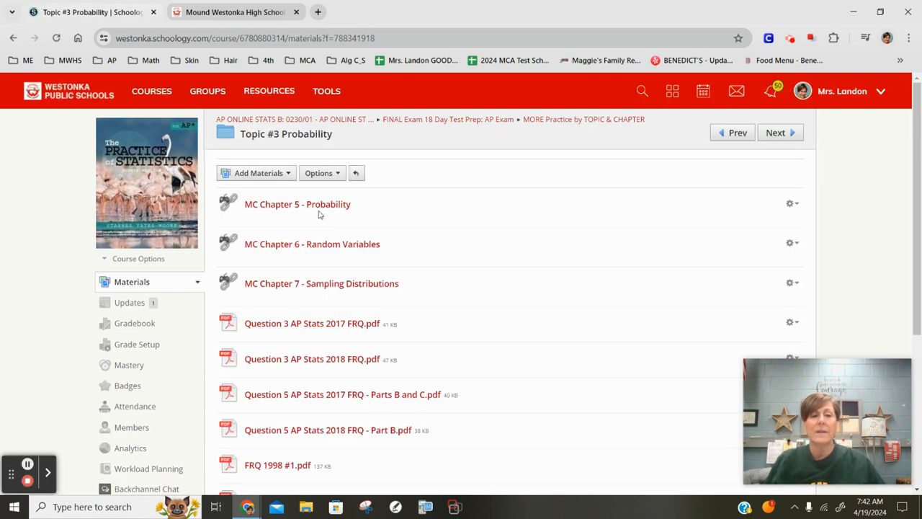
mouse_move(389, 216)
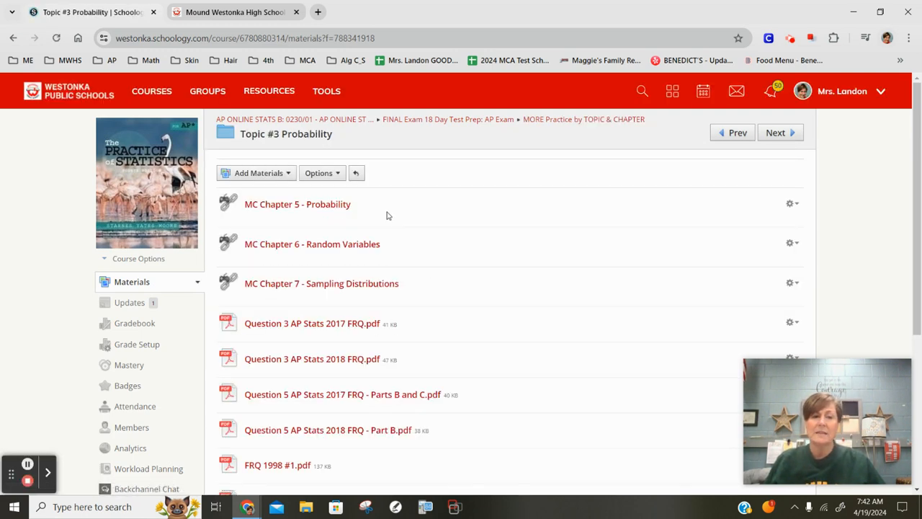
scroll("down", 3)
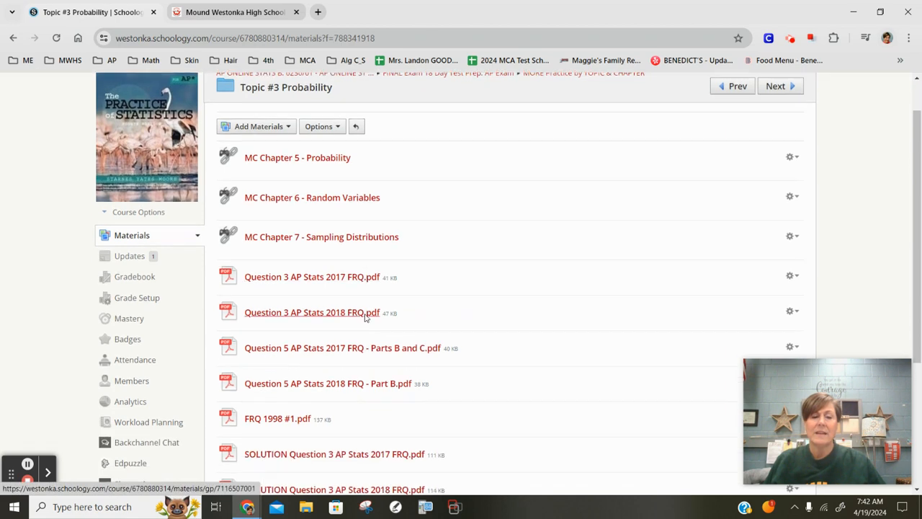
scroll("down", 3)
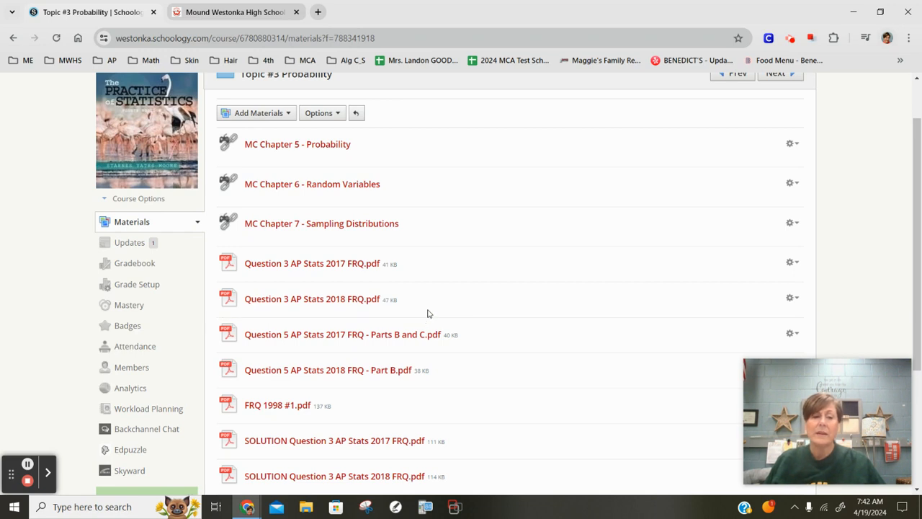
scroll("down", 3)
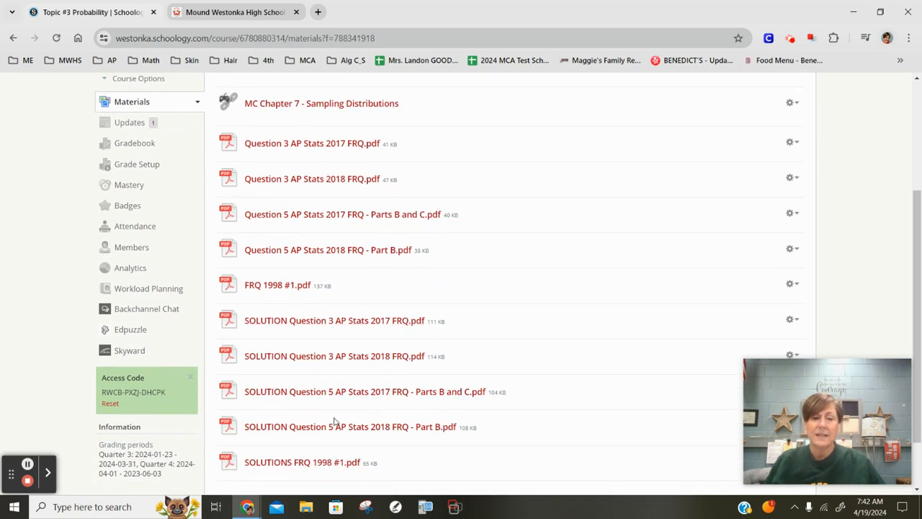
mouse_move(332, 391)
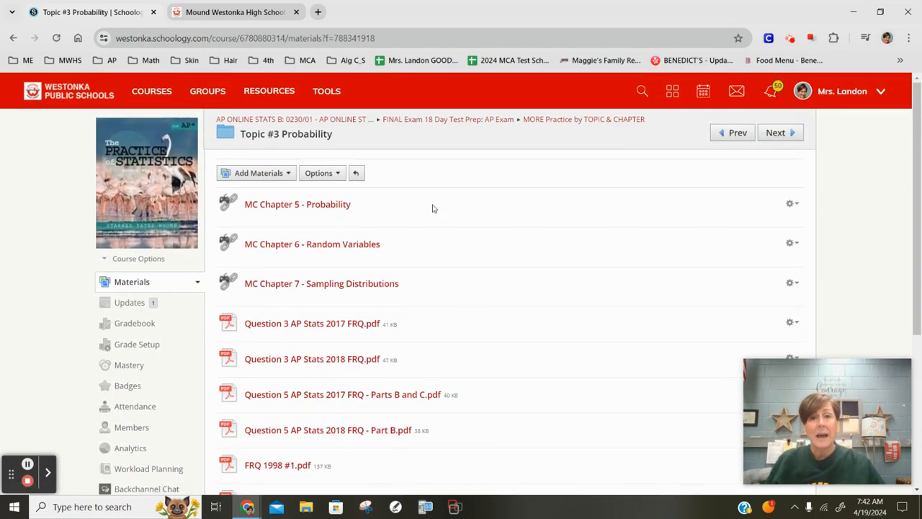
From the test prep folder, scroll down and open MORE Practice Full Length Exams
left_click(459, 119)
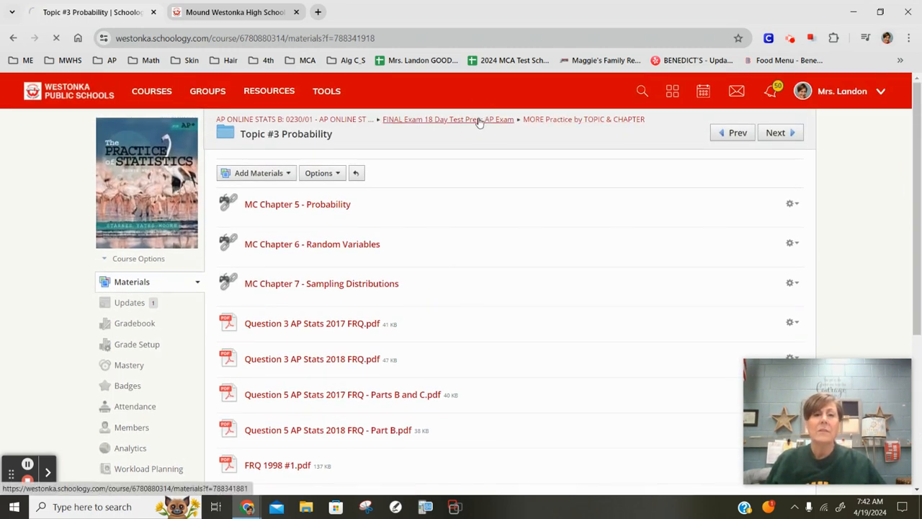
left_click(444, 119)
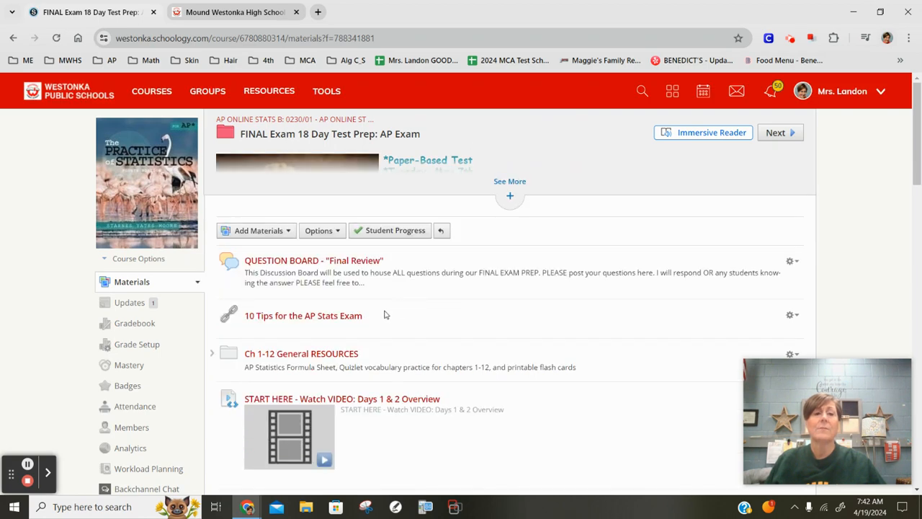
scroll("down", 3)
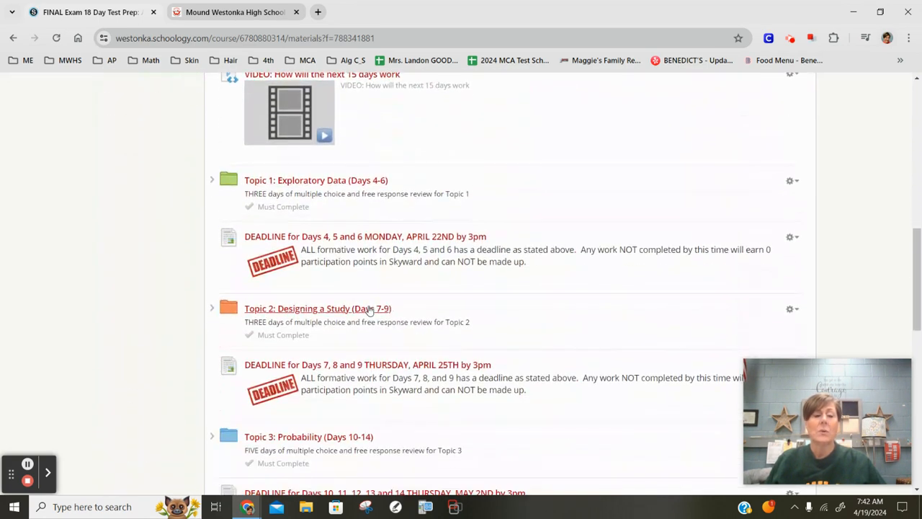
scroll("down", 3)
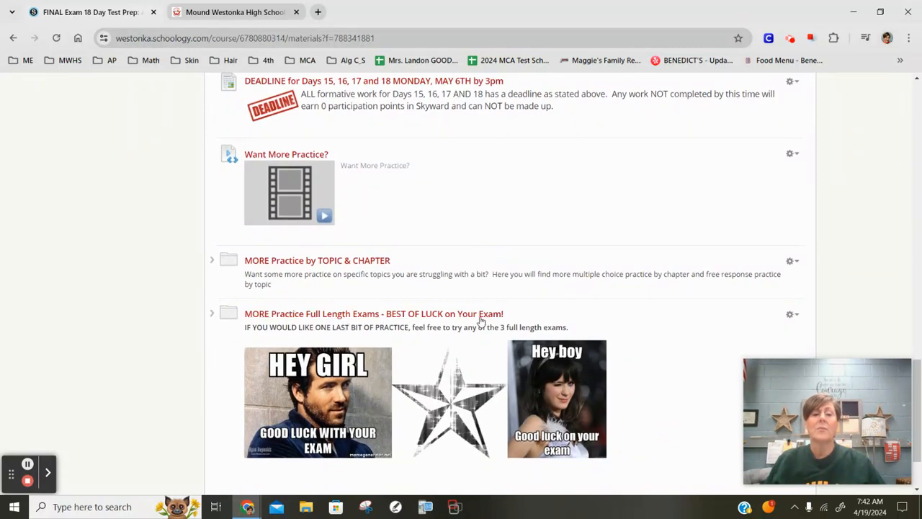
left_click(373, 313)
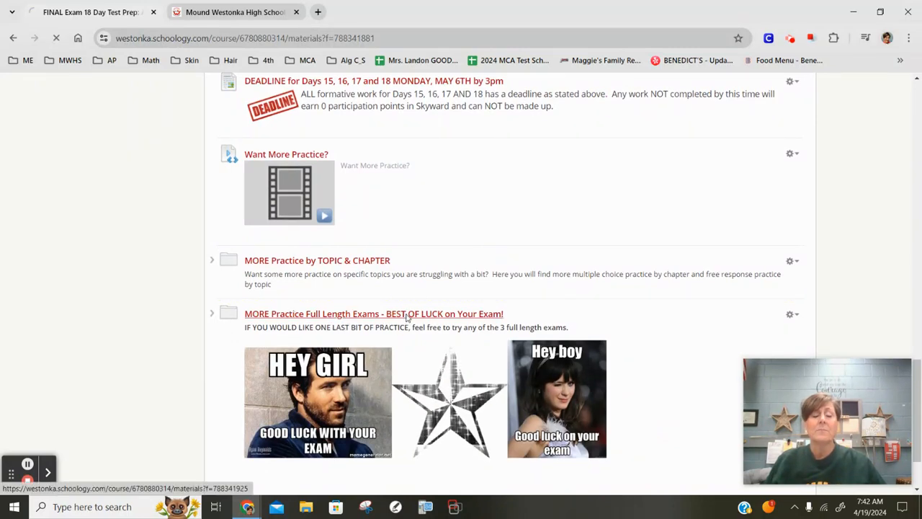
left_click(373, 314)
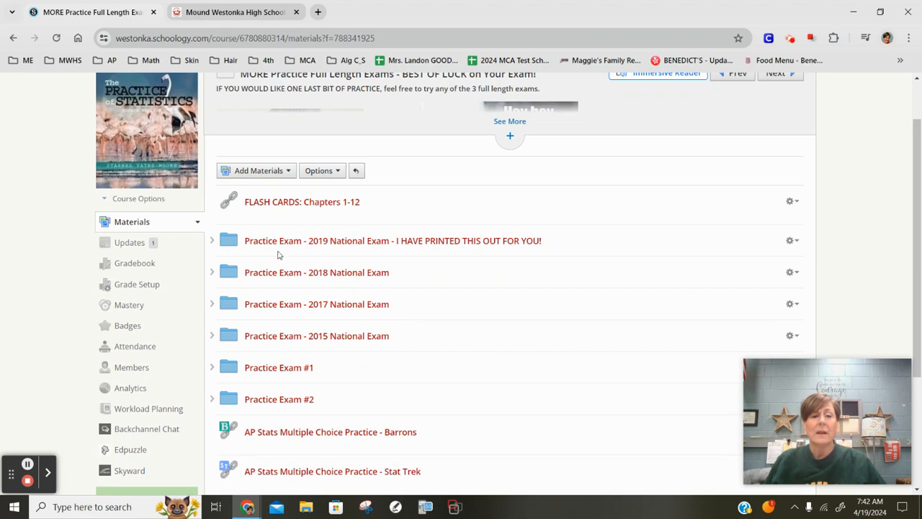
mouse_move(424, 251)
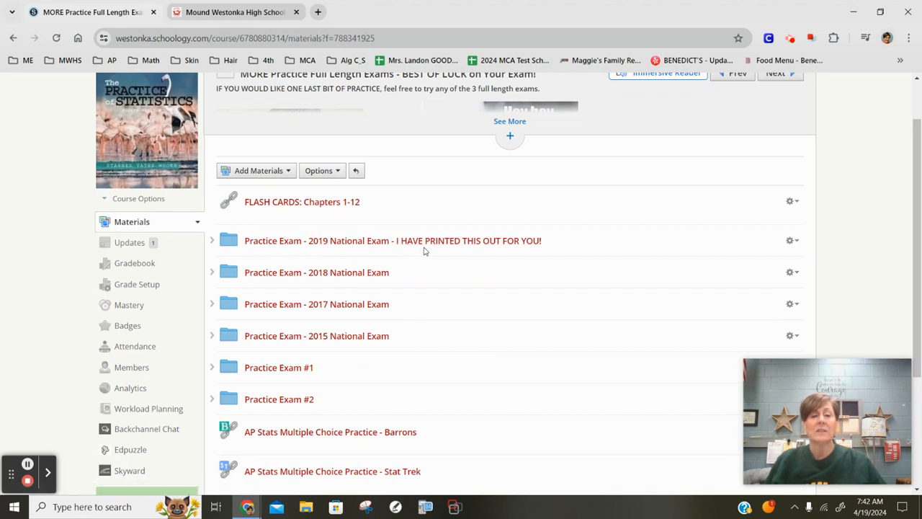
mouse_move(373, 250)
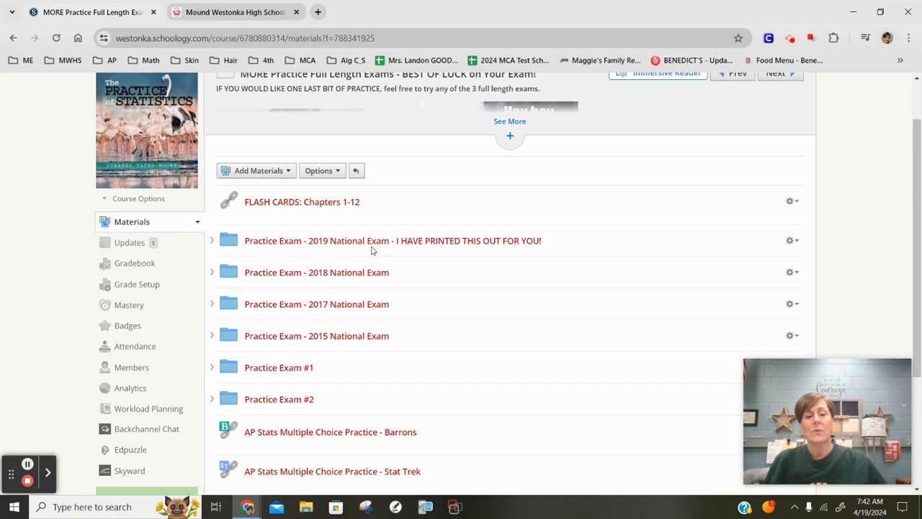
mouse_move(366, 246)
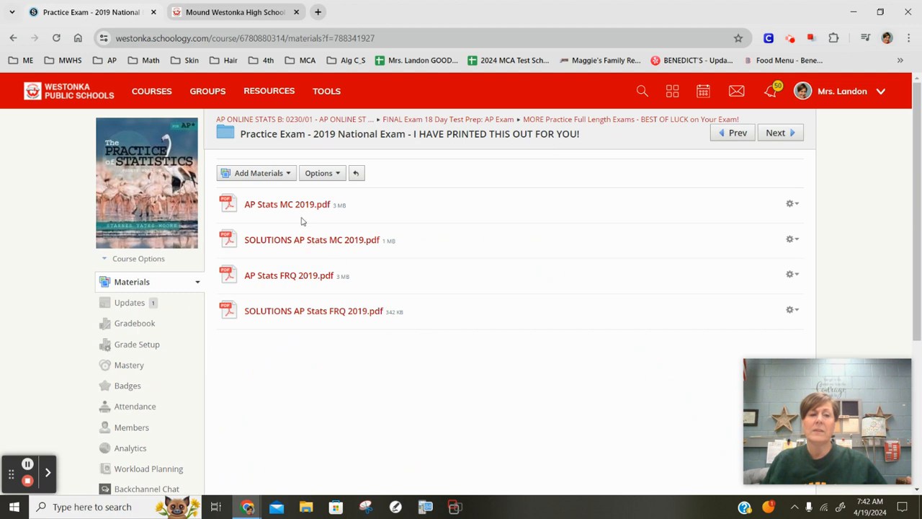
mouse_move(245, 235)
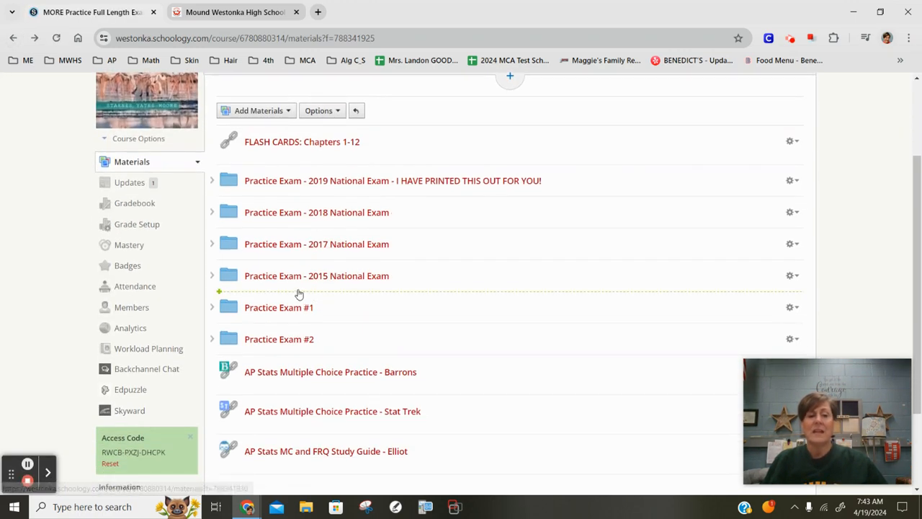
Expand the 2018 National Exam folder's files in place, then collapse it
left_click(212, 212)
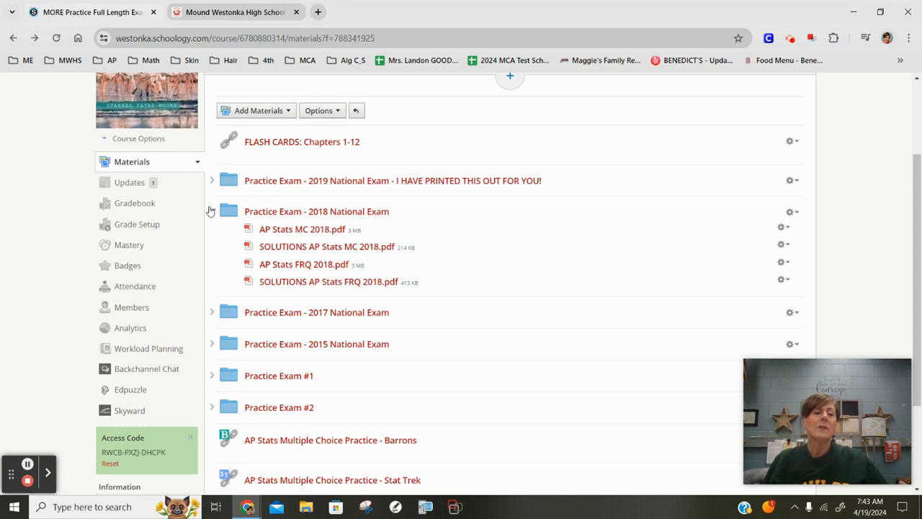
left_click(212, 211)
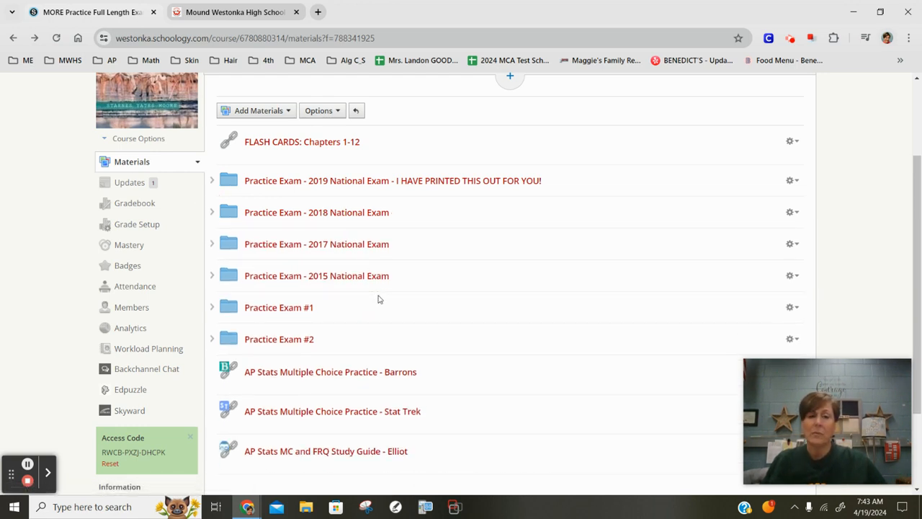
mouse_move(370, 305)
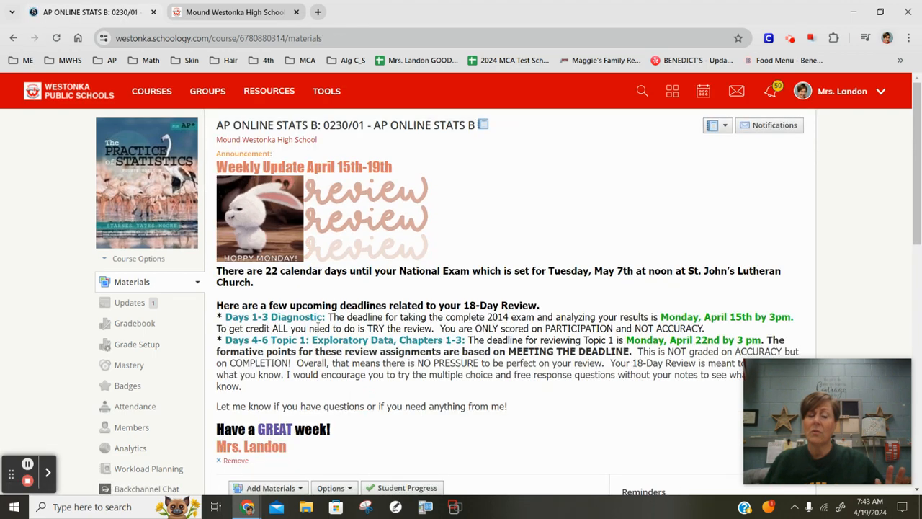
scroll("down", 3)
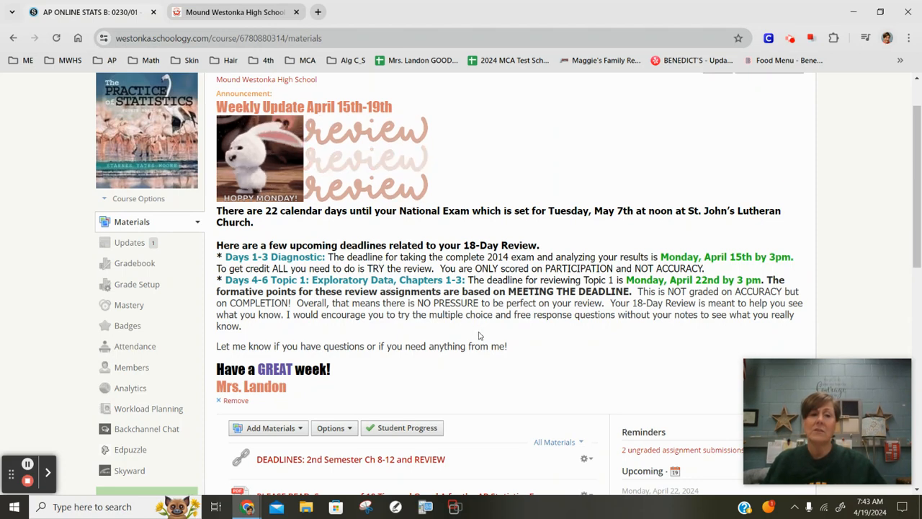
scroll("down", 3)
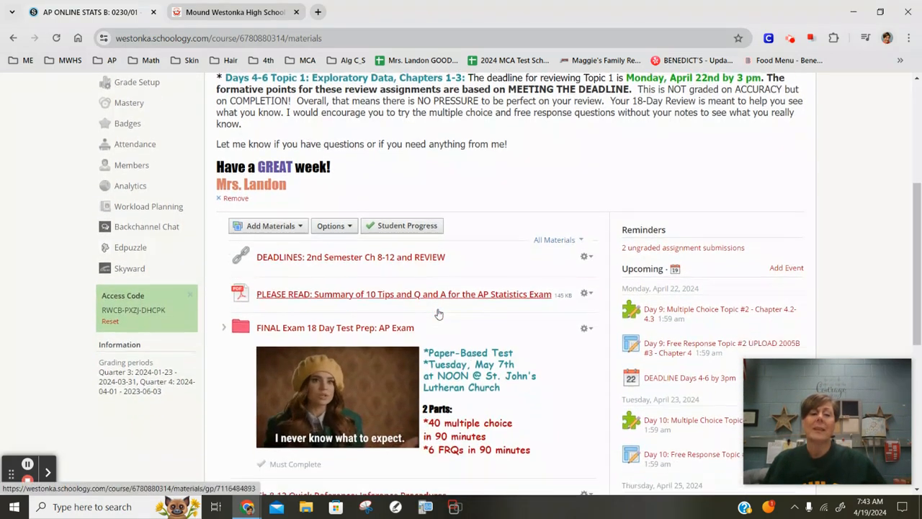
scroll("down", 3)
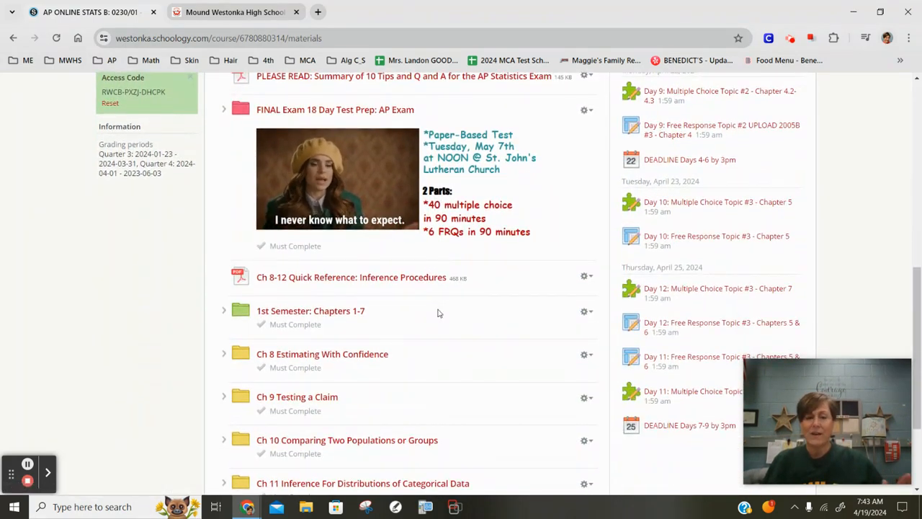
mouse_move(302, 310)
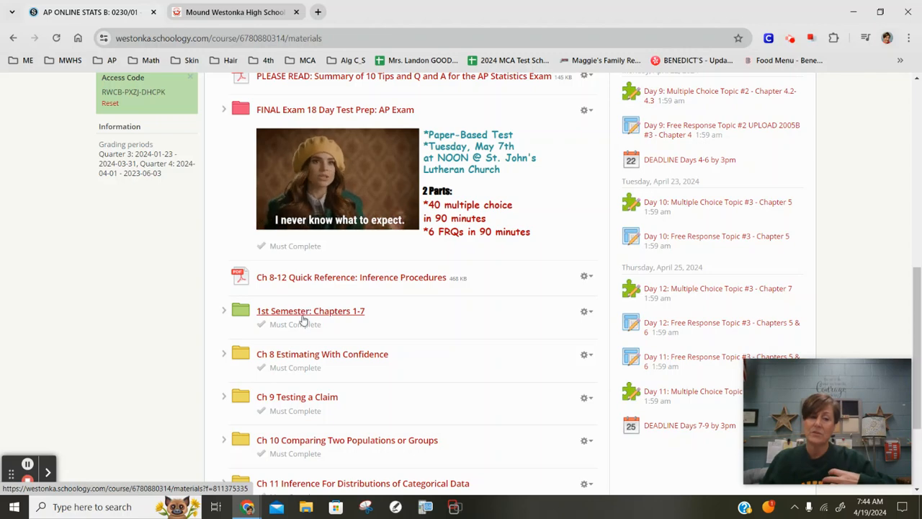
Browse the 1st Semester: Chapters 1-7 folder, then return to the AP ONLINE STATS B home
left_click(310, 310)
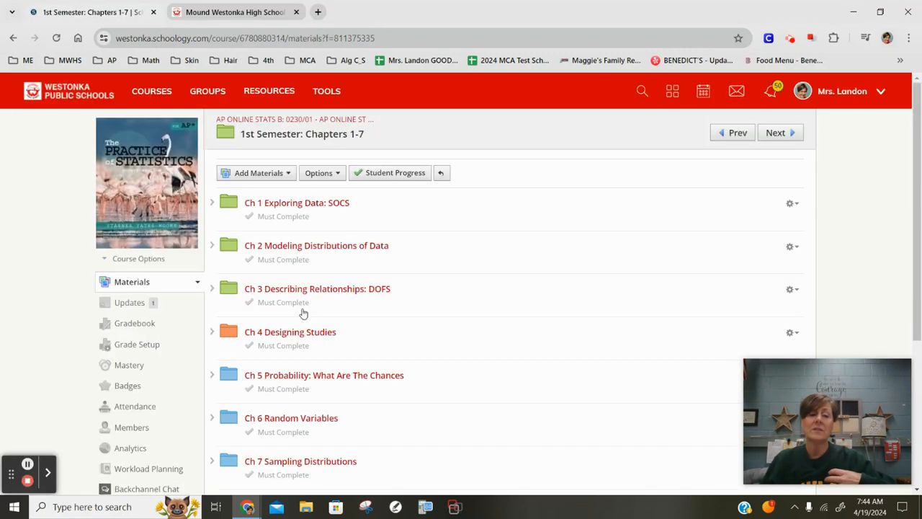
scroll("down", 3)
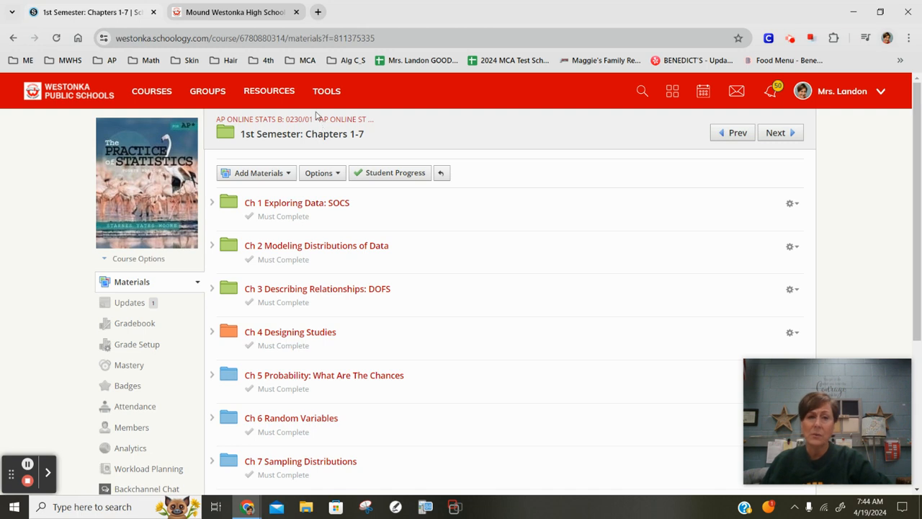
mouse_move(322, 120)
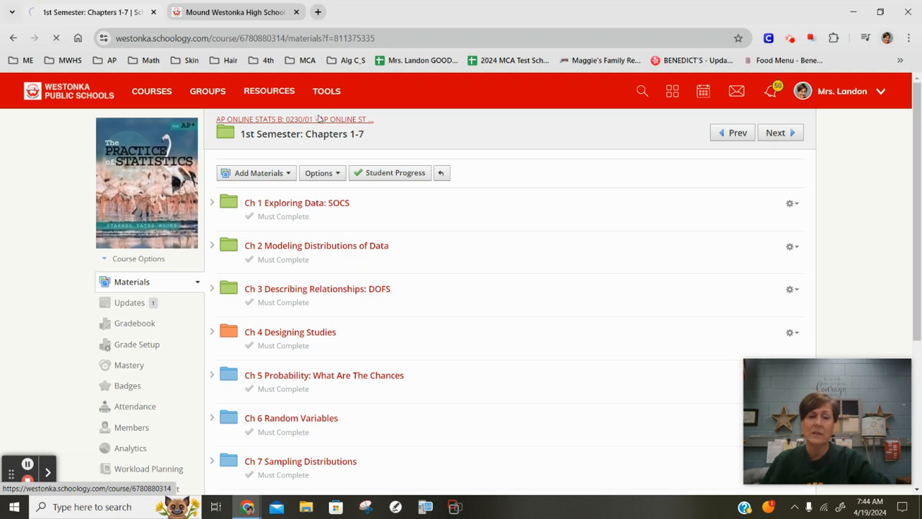
left_click(295, 118)
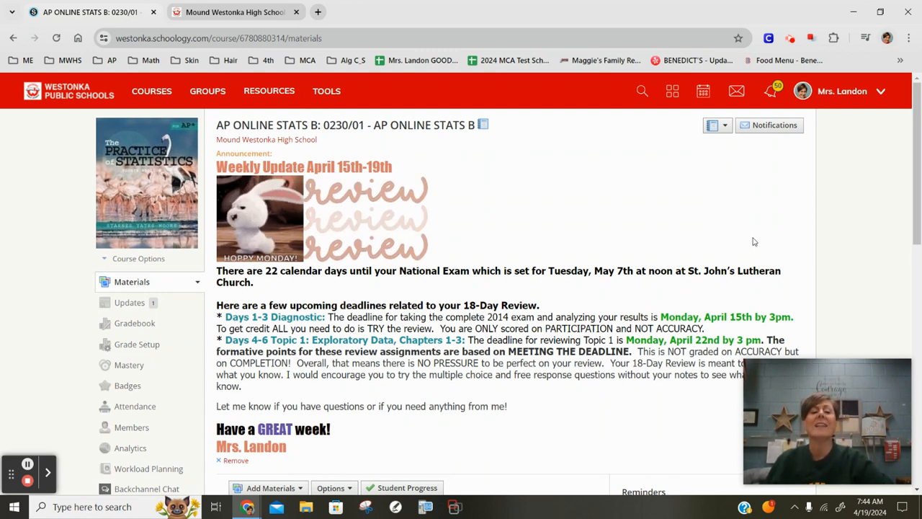
Scroll down the course page to the 'DEADLINES: 2nd Semester Ch 8-12 and REVIEW' link
scroll("down", 3)
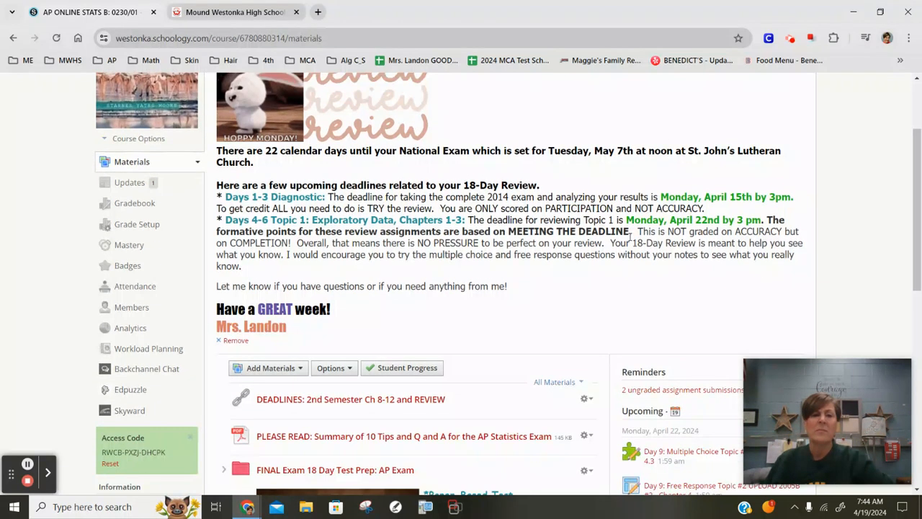
scroll("down", 3)
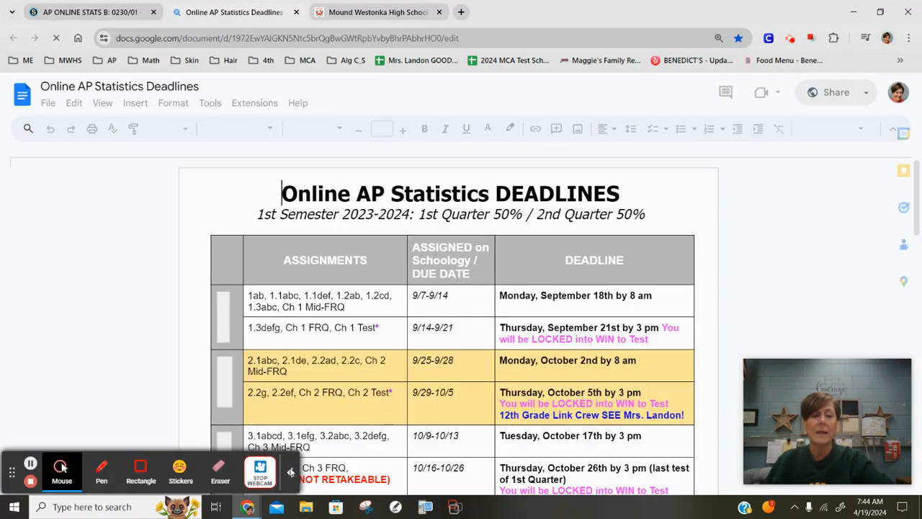
scroll("down", 3)
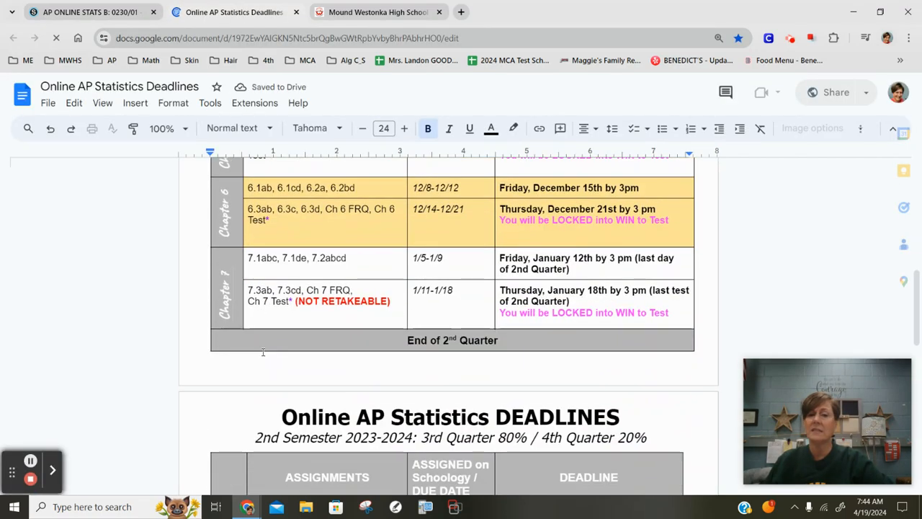
scroll("down", 3)
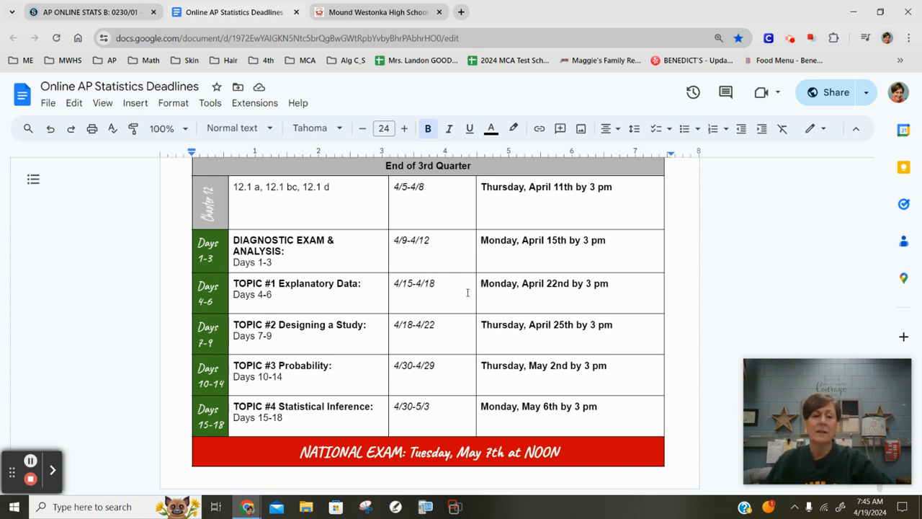
mouse_move(564, 285)
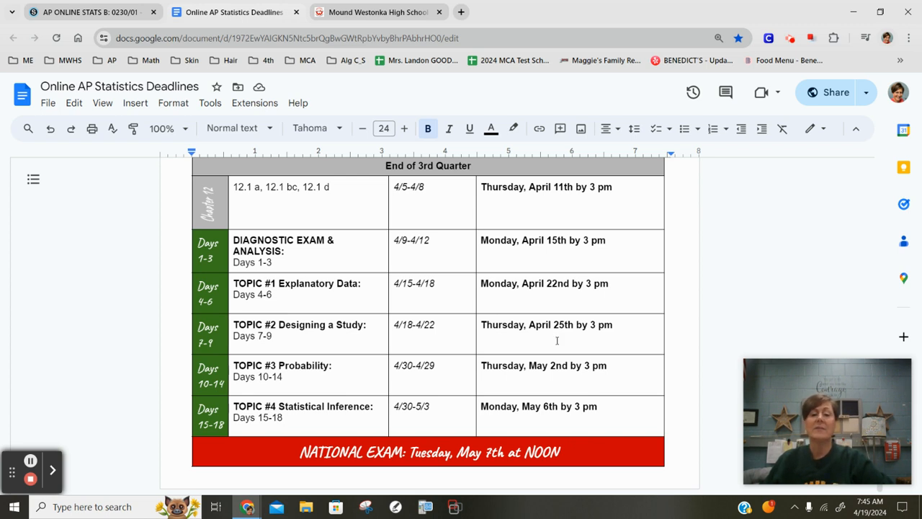
mouse_move(374, 337)
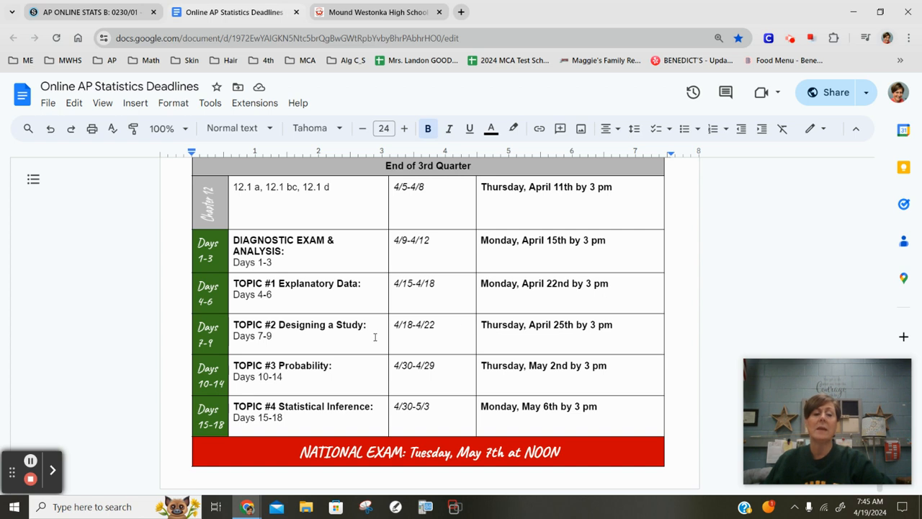
mouse_move(358, 344)
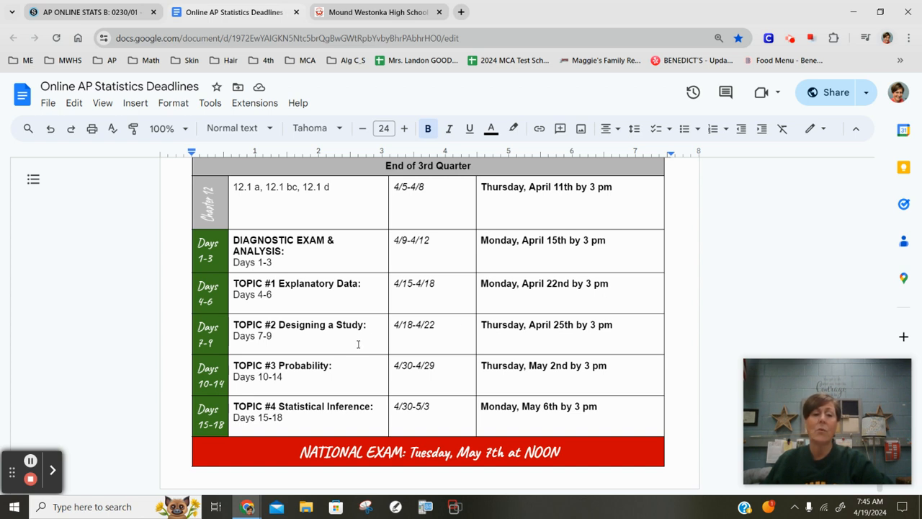
mouse_move(556, 339)
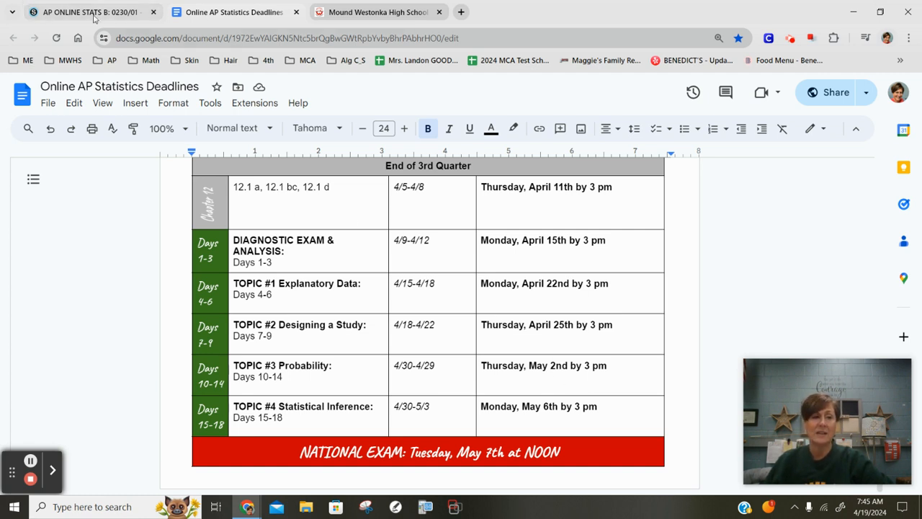
Switch to the AP ONLINE STATS B tab and scroll the materials list
left_click(389, 12)
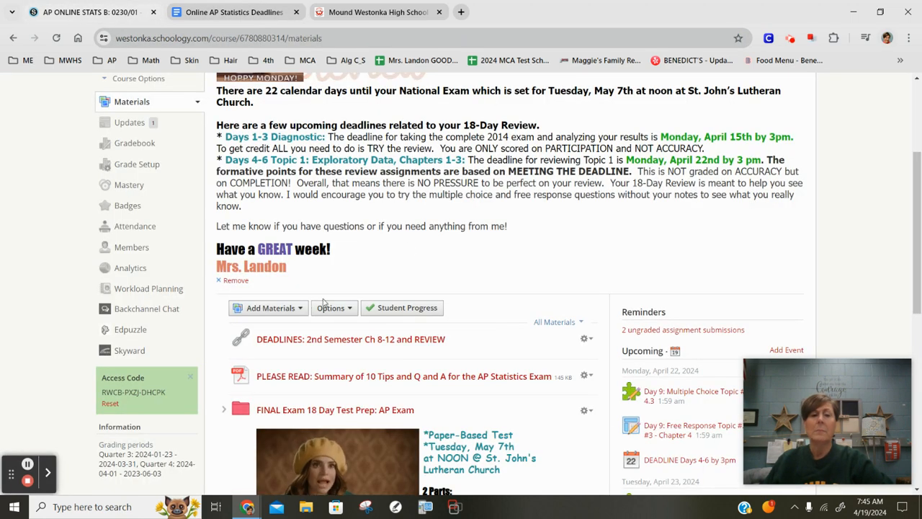
mouse_move(597, 242)
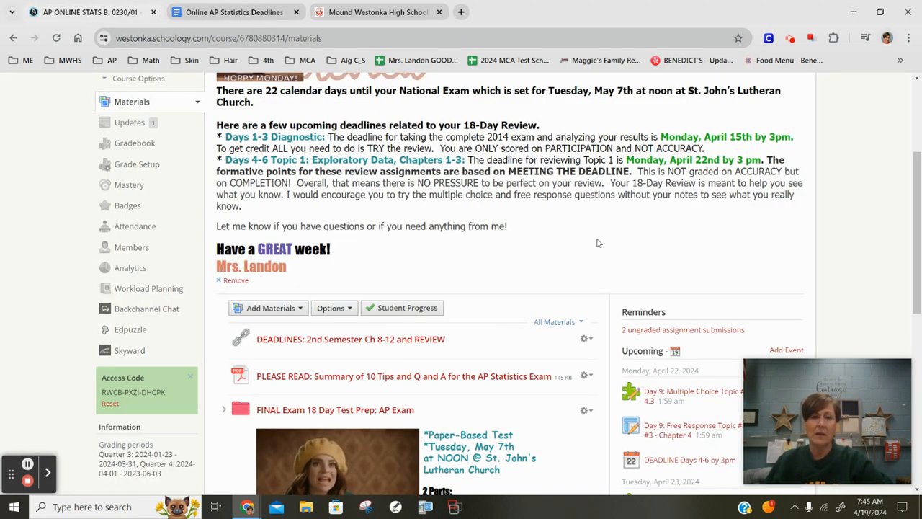
mouse_move(618, 240)
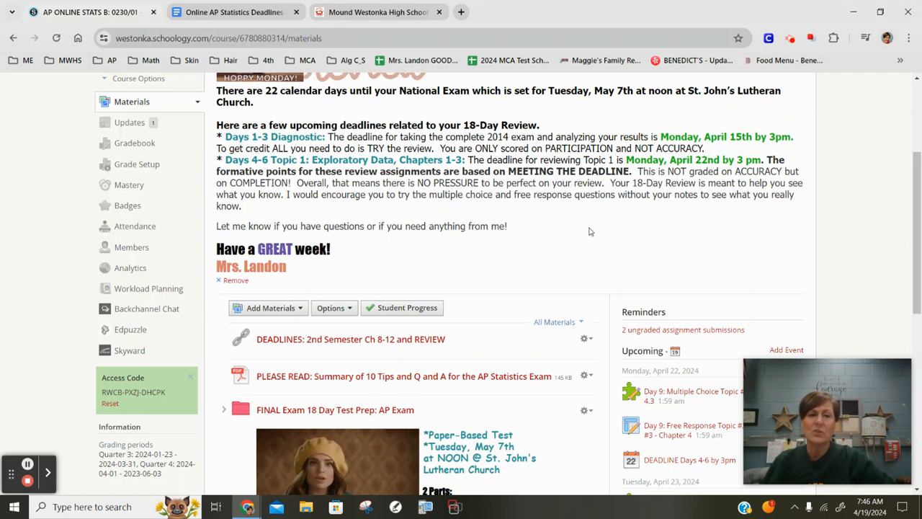
mouse_move(612, 251)
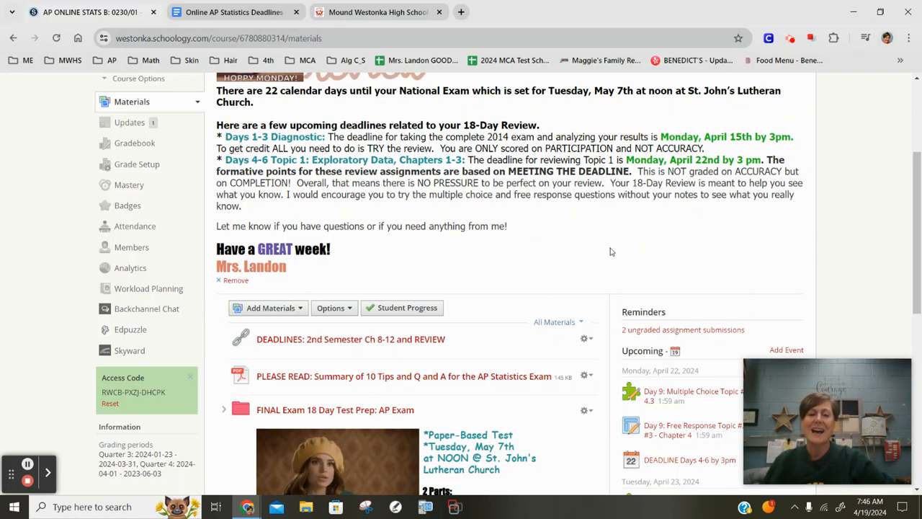
mouse_move(601, 251)
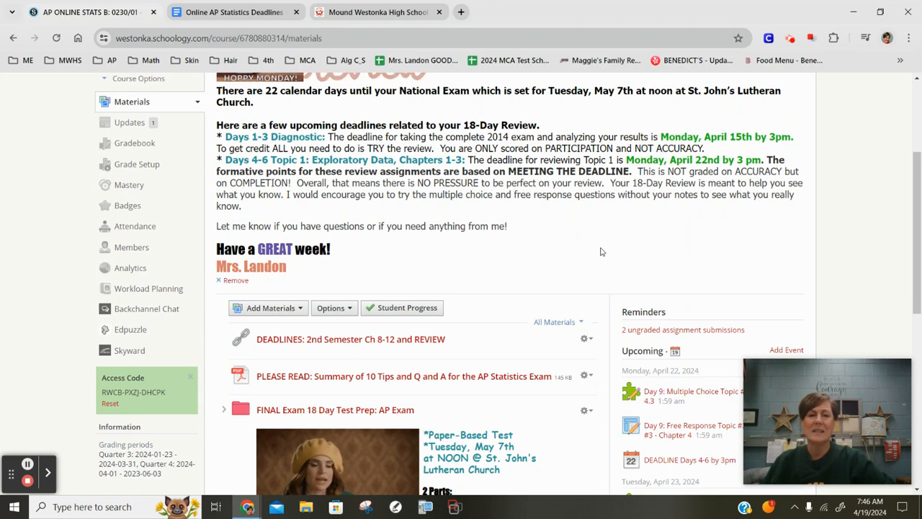
scroll("down", 3)
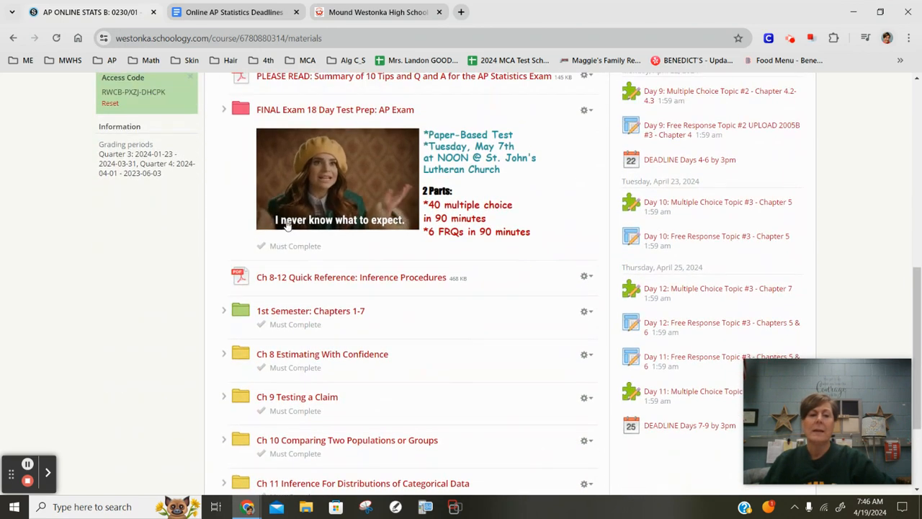
Open 'FINAL Exam 18 Day Test Prep: AP Exam' and scroll its topic folders and deadlines
left_click(335, 109)
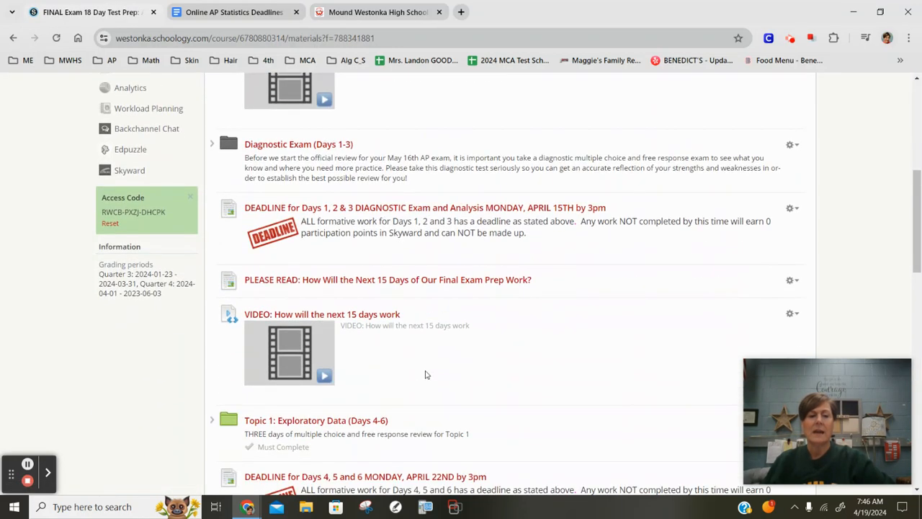
scroll("down", 3)
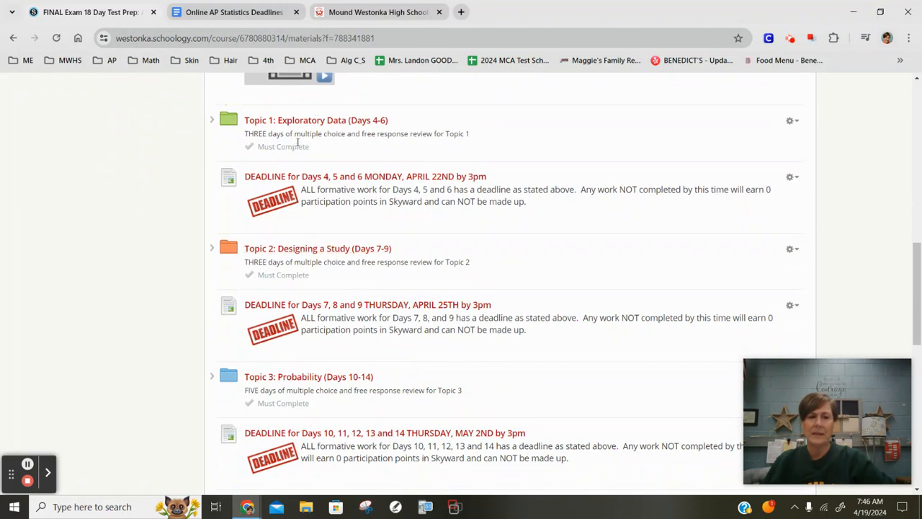
mouse_move(328, 122)
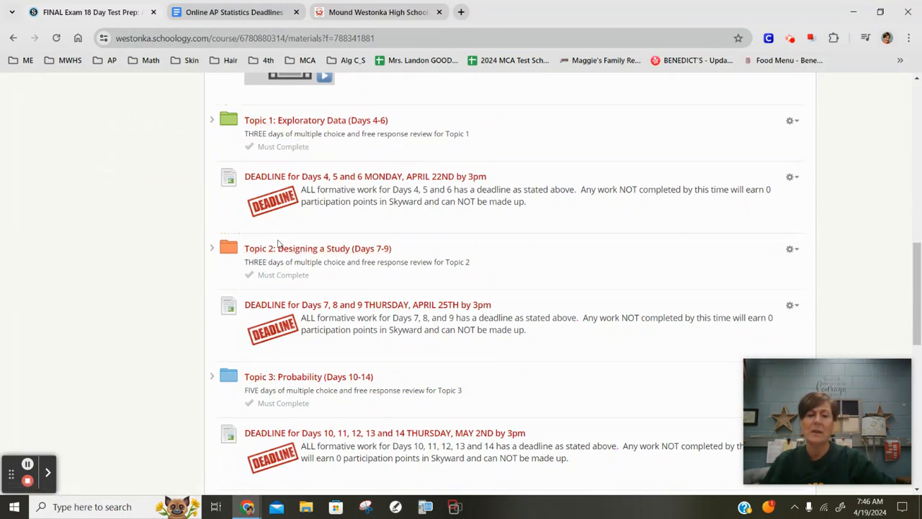
mouse_move(396, 361)
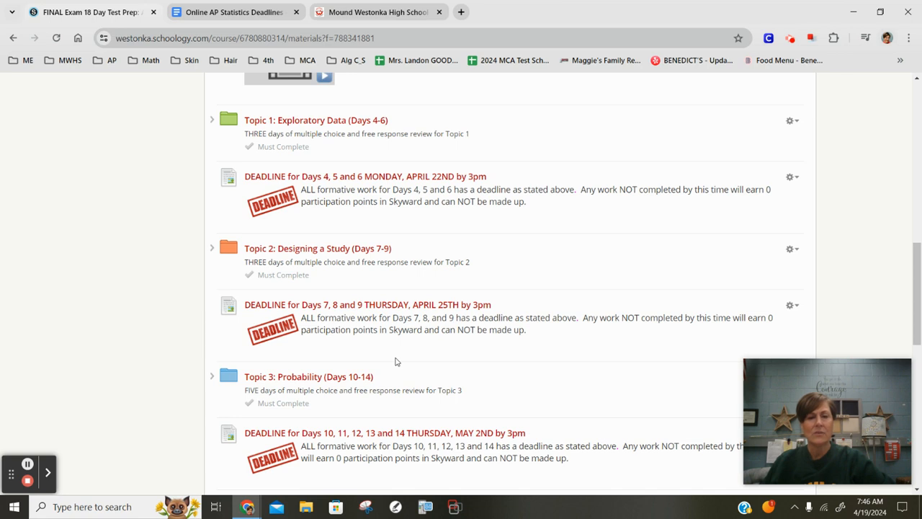
mouse_move(400, 361)
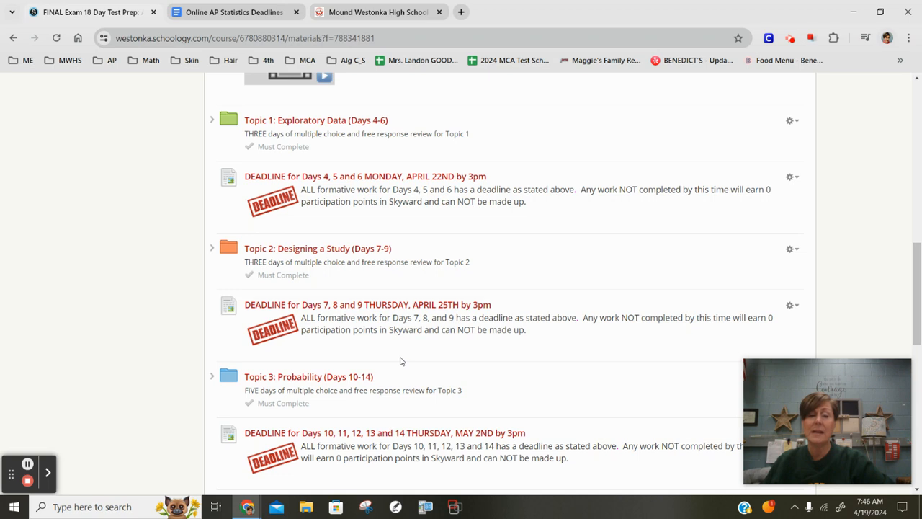
mouse_move(398, 361)
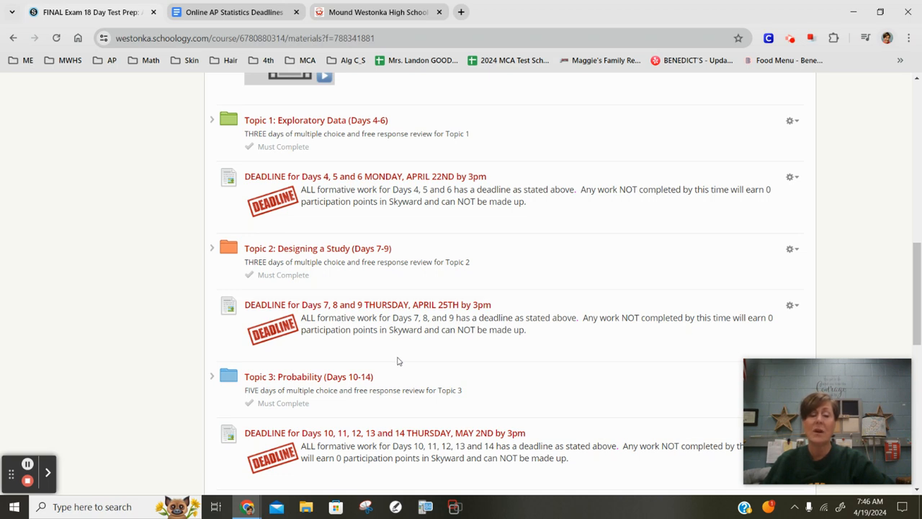